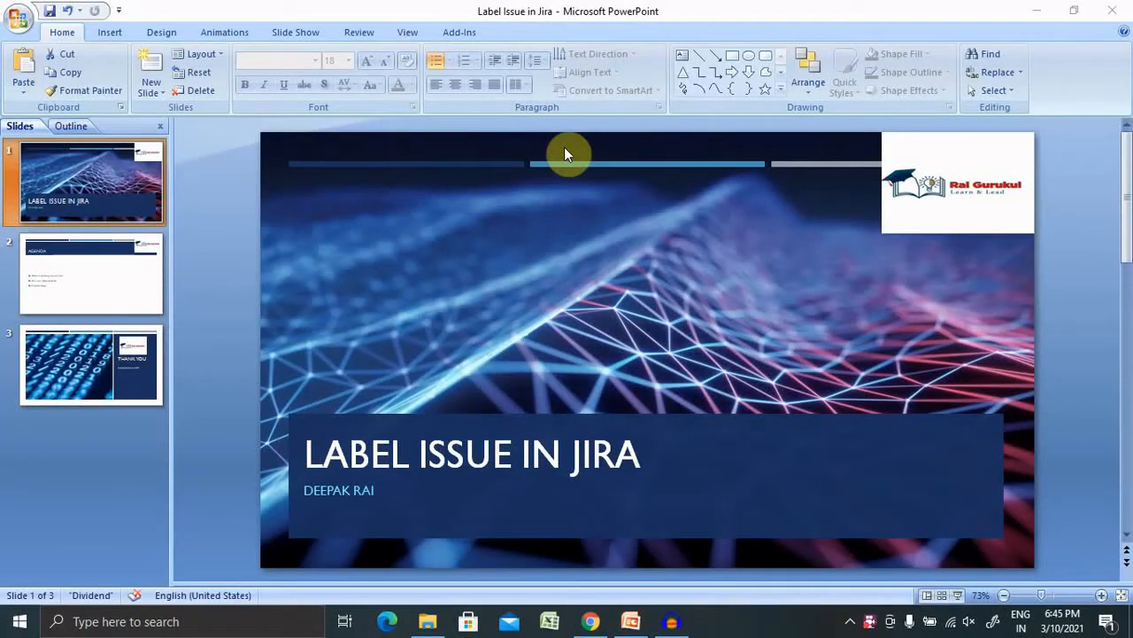
{"action": "mouse_move", "coordinate": [532, 370]}
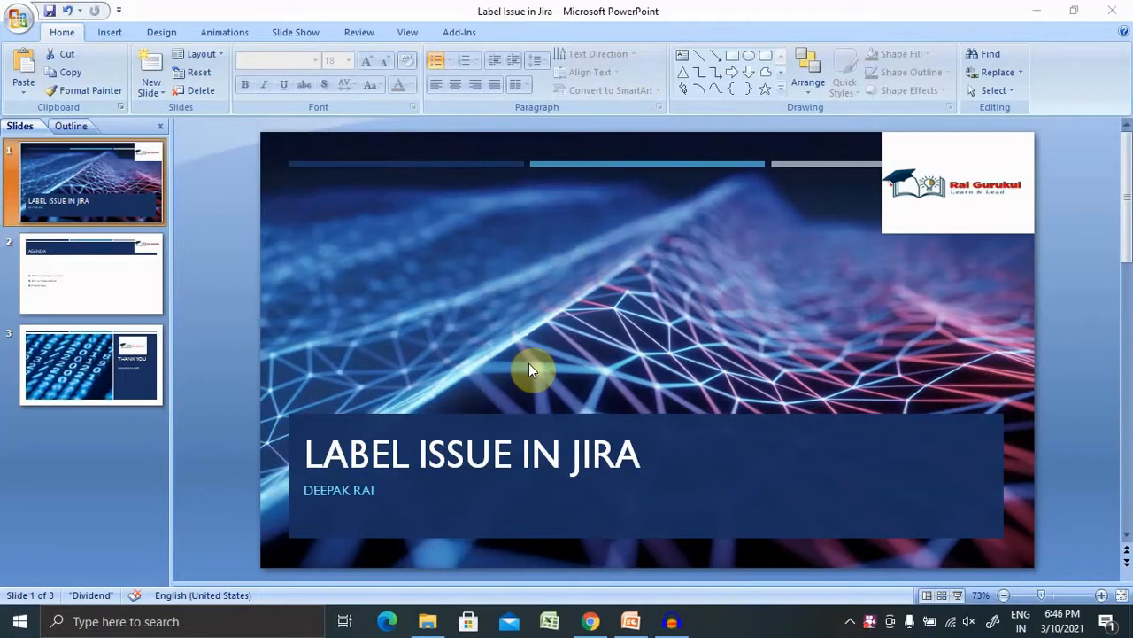
{"action": "mouse_move", "coordinate": [469, 333]}
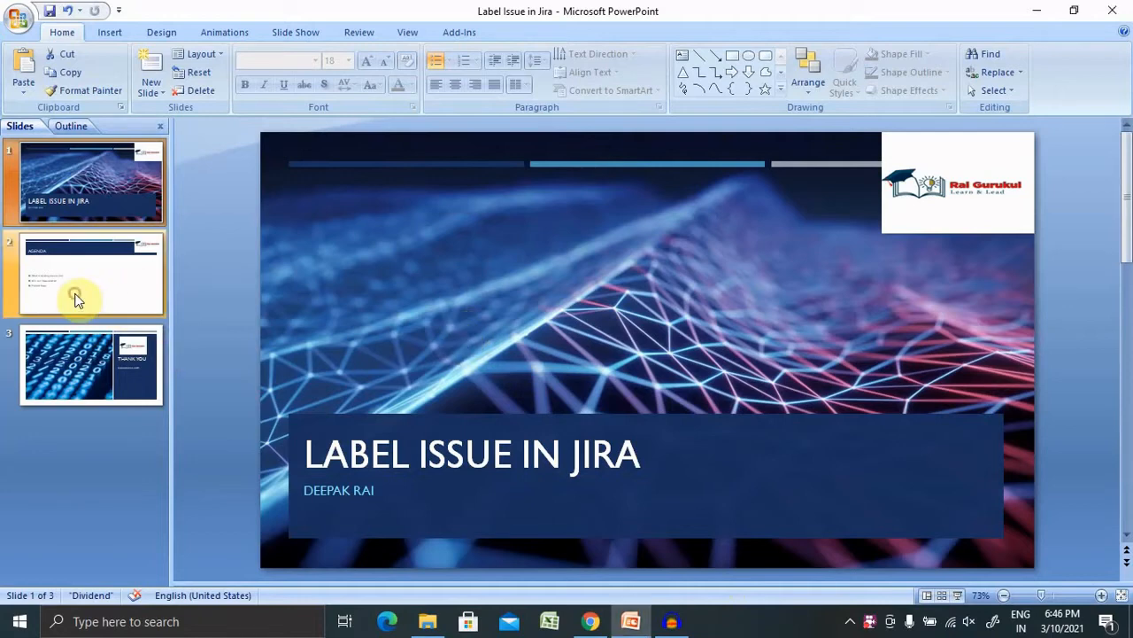
Step: Show slide 2, the Agenda, and place the cursor in its bullet text
{"action": "left_click", "coordinate": [88, 272]}
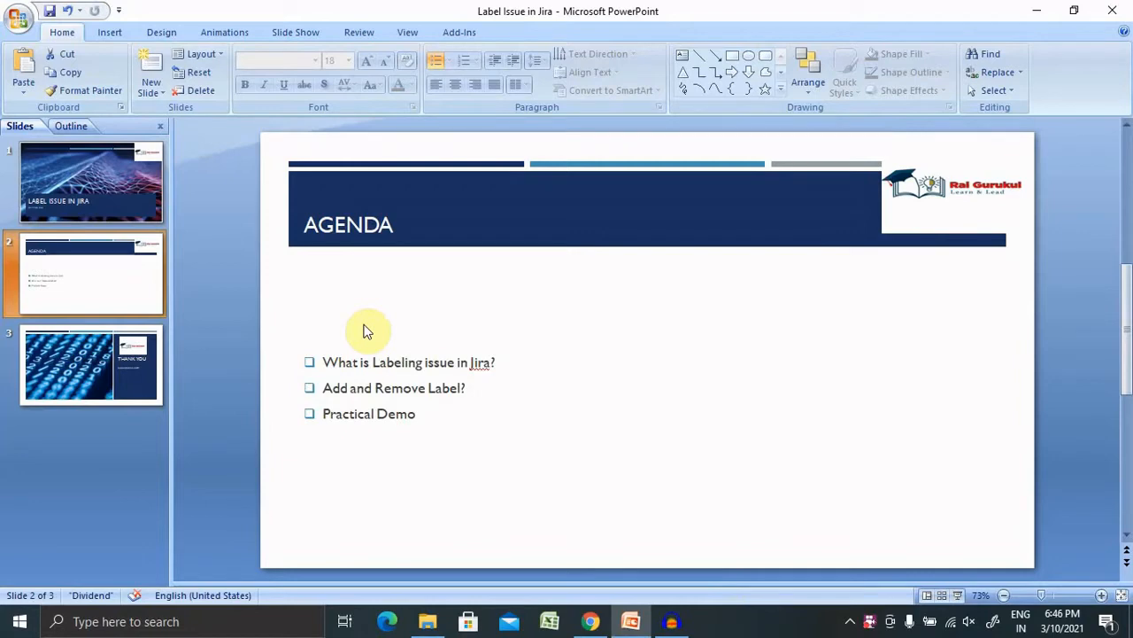
{"action": "mouse_move", "coordinate": [429, 388]}
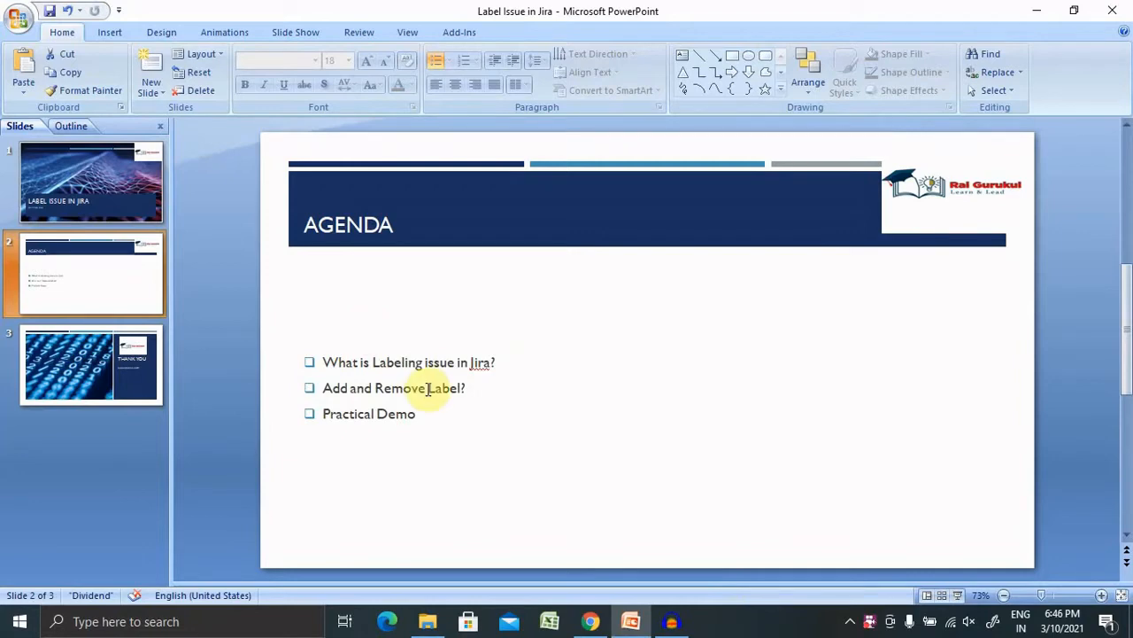
{"action": "left_click", "coordinate": [428, 388]}
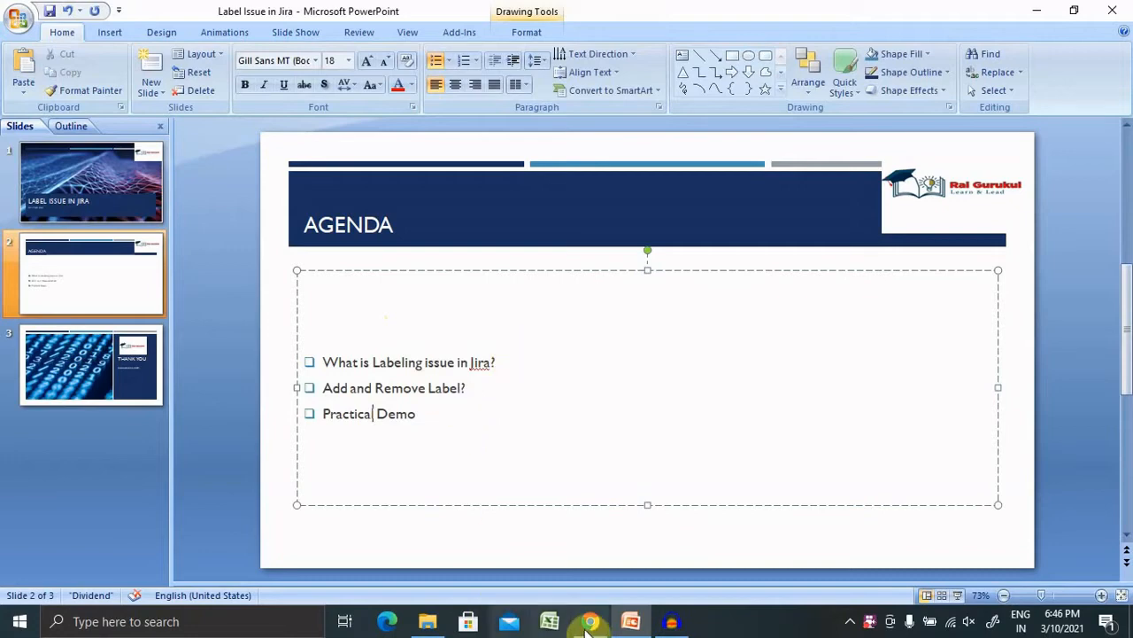
Step: Switch to Jira in Chrome and load the Uipath_Test_Project issues list
{"action": "left_click", "coordinate": [590, 619]}
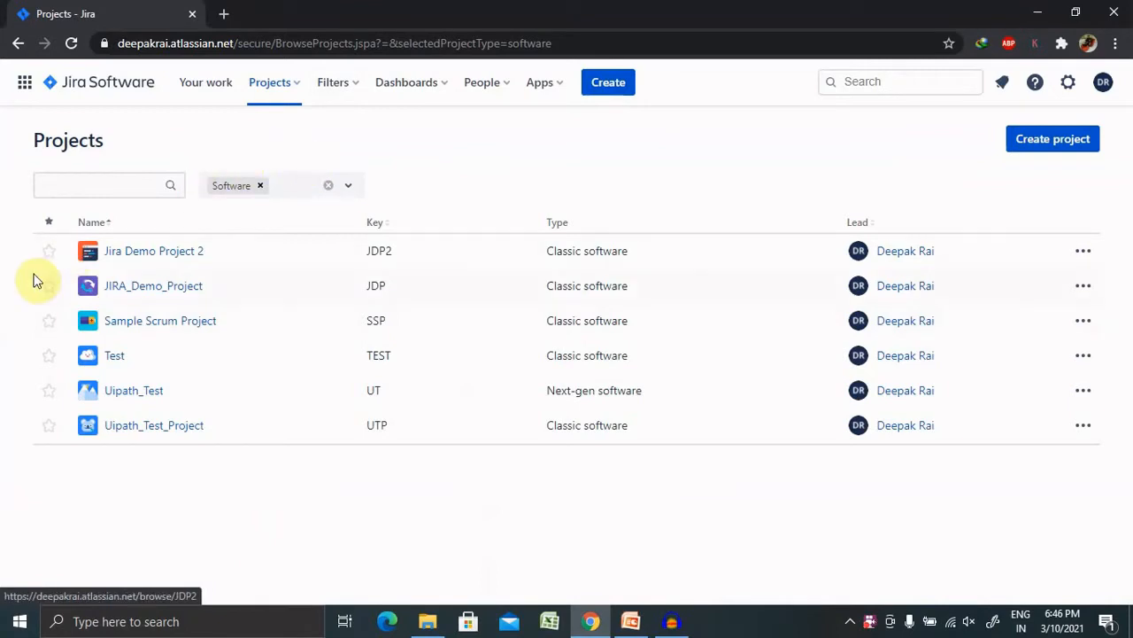
{"action": "mouse_move", "coordinate": [152, 285]}
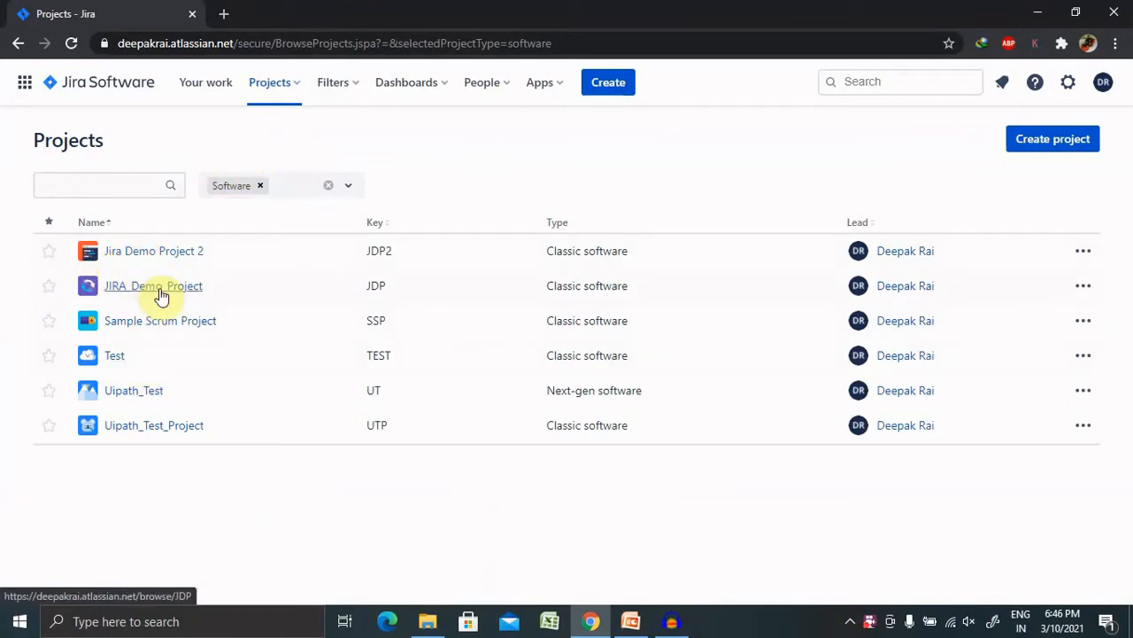
{"action": "left_click", "coordinate": [153, 425]}
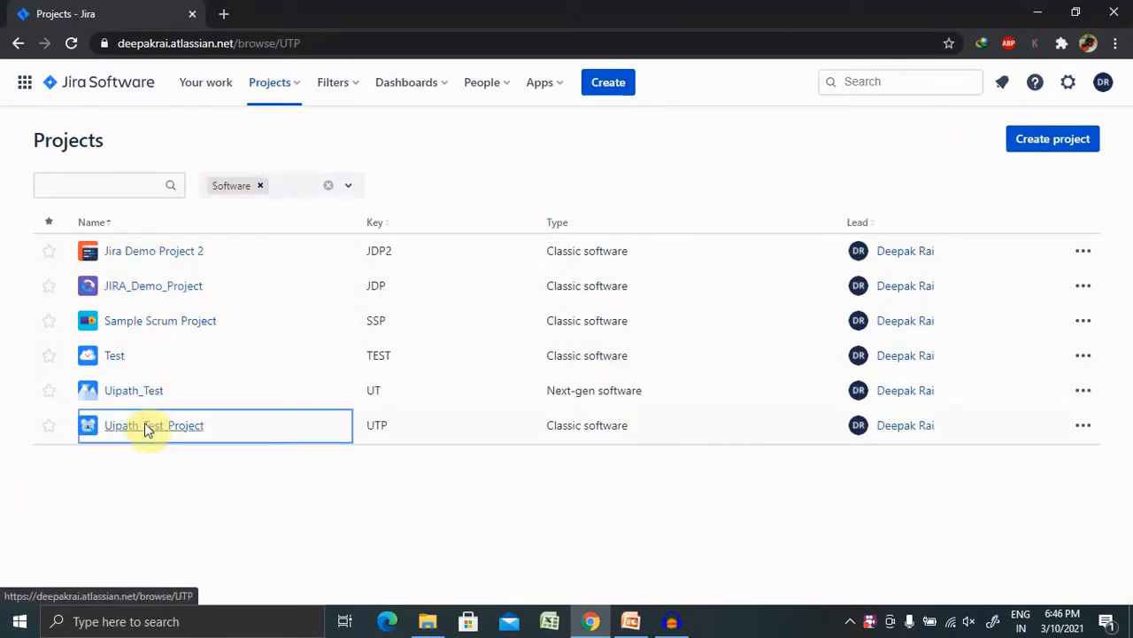
{"action": "left_click", "coordinate": [152, 425]}
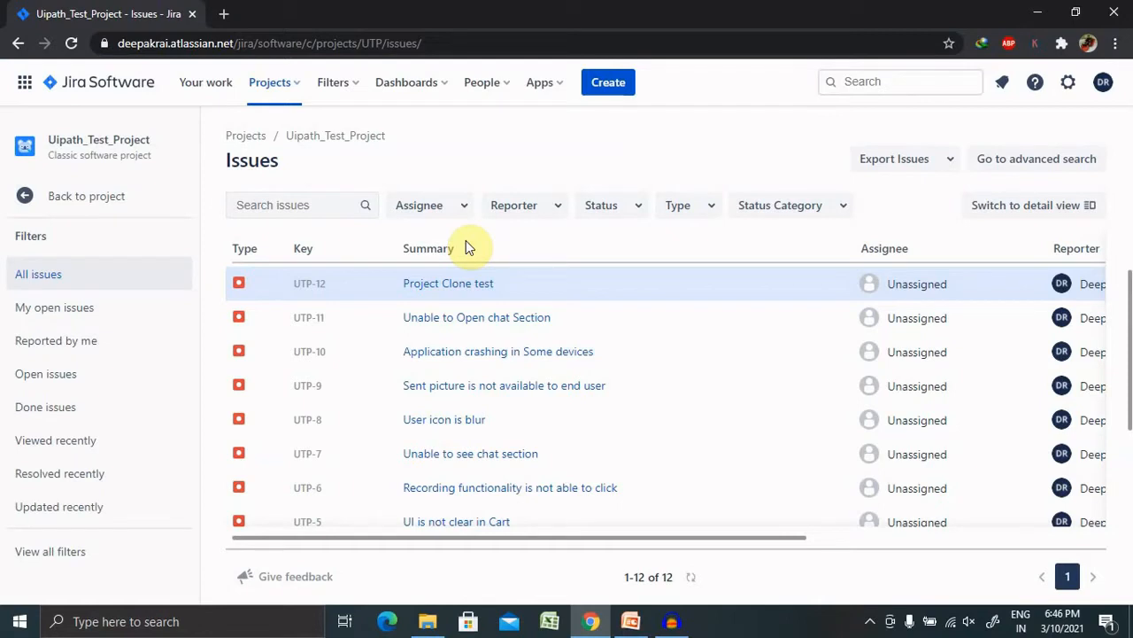
{"action": "mouse_move", "coordinate": [310, 284]}
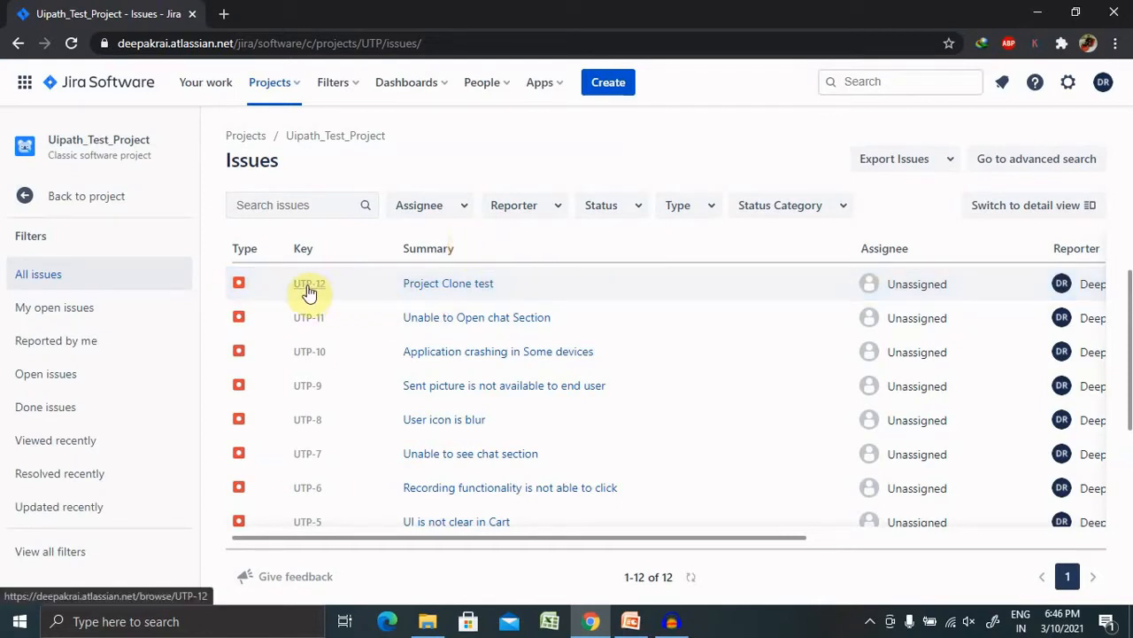
Step: Open issue UTP-12 'Project Clone test' in its full detail view
{"action": "left_click", "coordinate": [308, 283]}
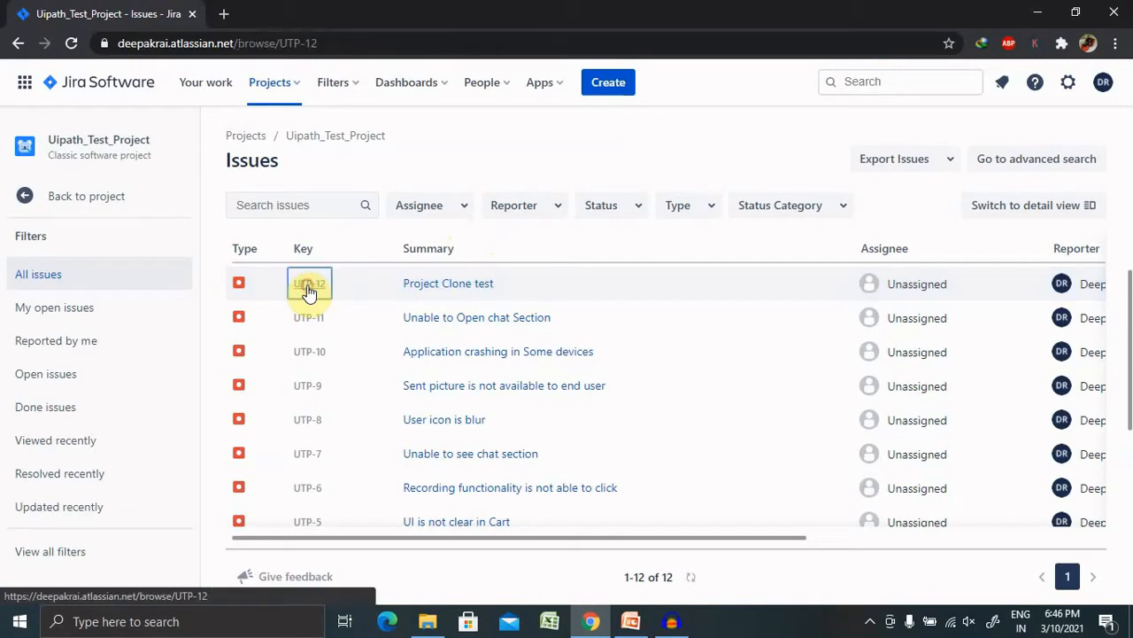
{"action": "left_click", "coordinate": [309, 283]}
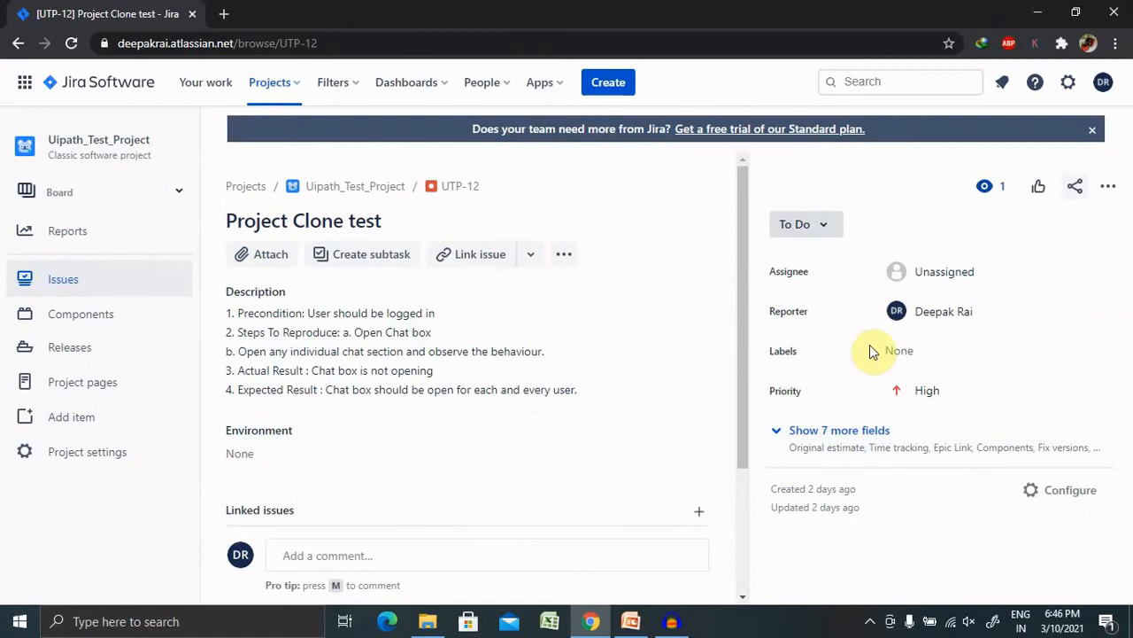
{"action": "mouse_move", "coordinate": [830, 383]}
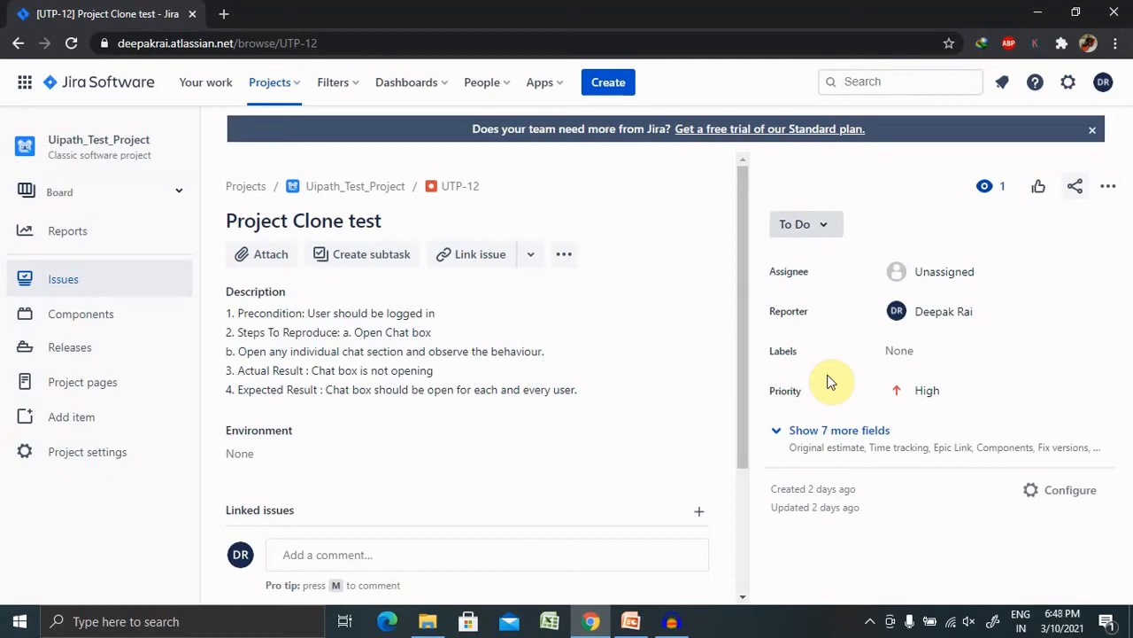
Step: Make UTP-12's empty Labels field editable, ready for new labels
{"action": "left_click", "coordinate": [1109, 186]}
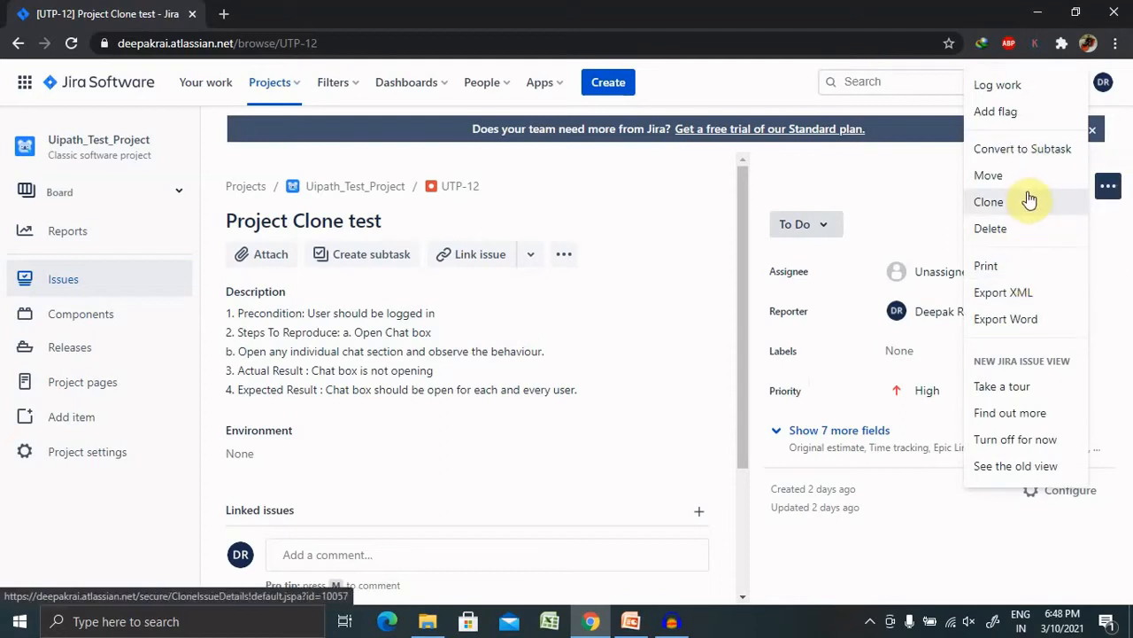
{"action": "mouse_move", "coordinate": [985, 265]}
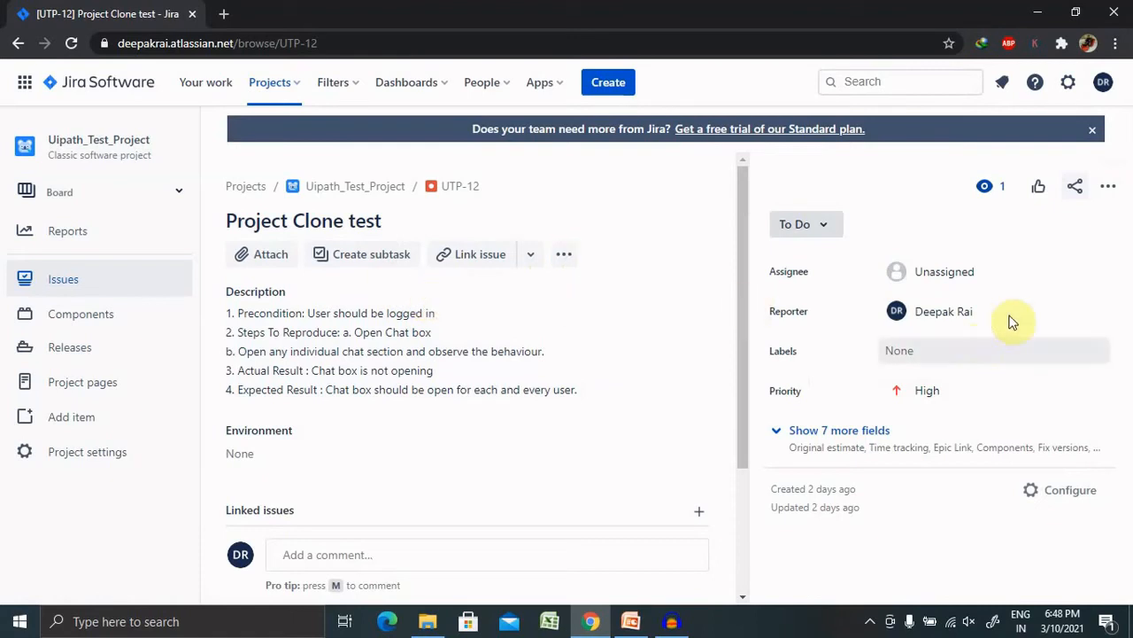
{"action": "left_click", "coordinate": [991, 351]}
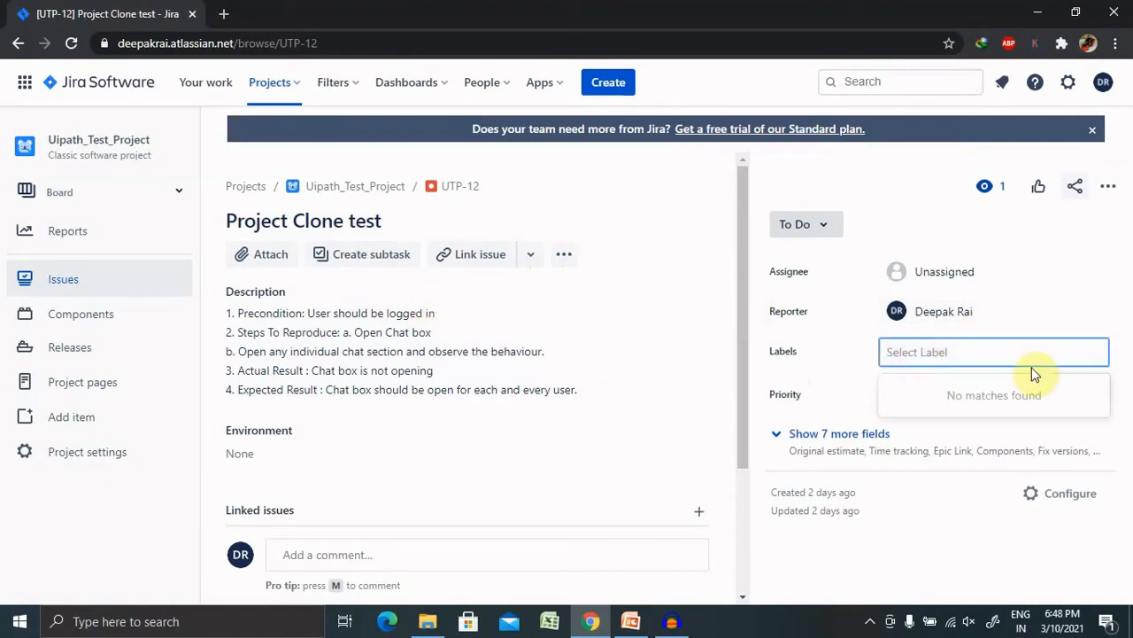
{"action": "left_click", "coordinate": [960, 363]}
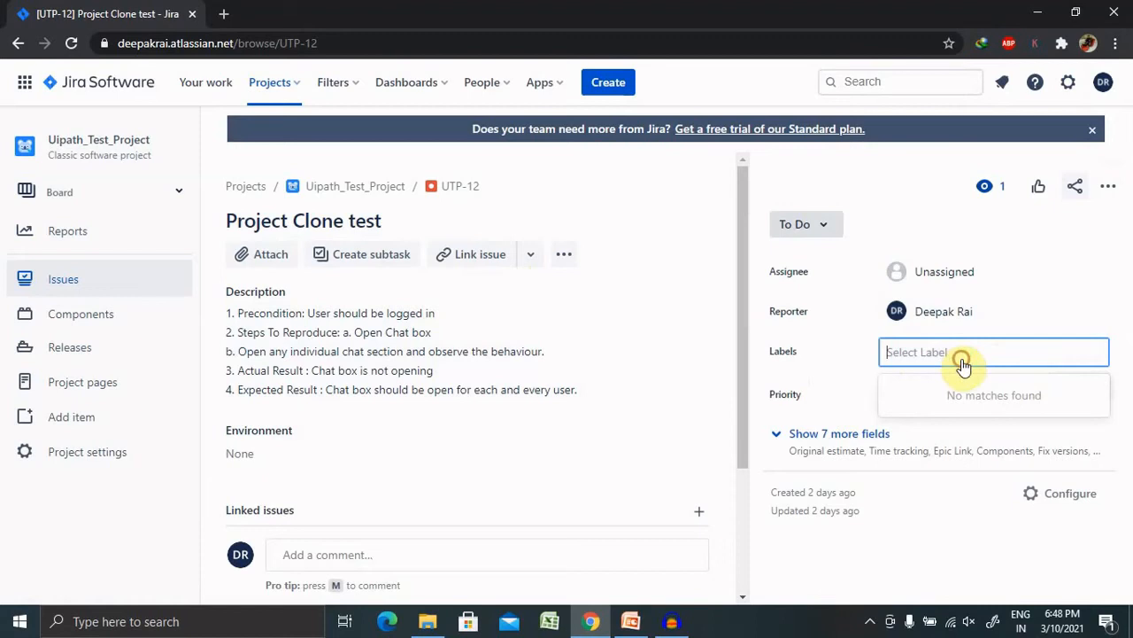
{"action": "mouse_move", "coordinate": [1109, 340]}
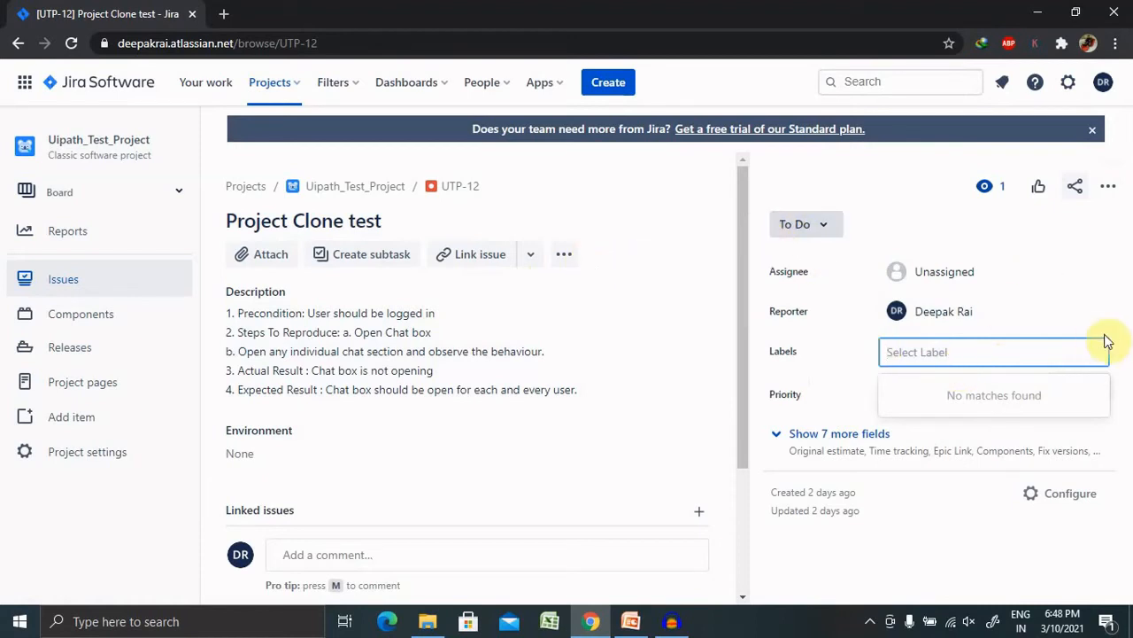
{"action": "mouse_move", "coordinate": [552, 344]}
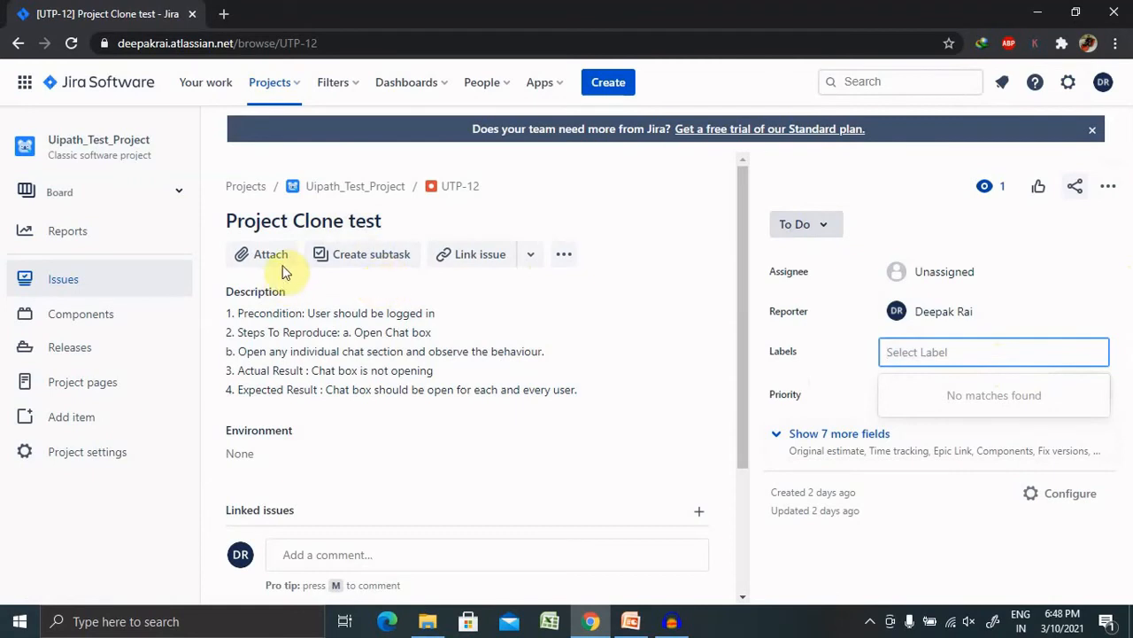
{"action": "left_click", "coordinate": [563, 255]}
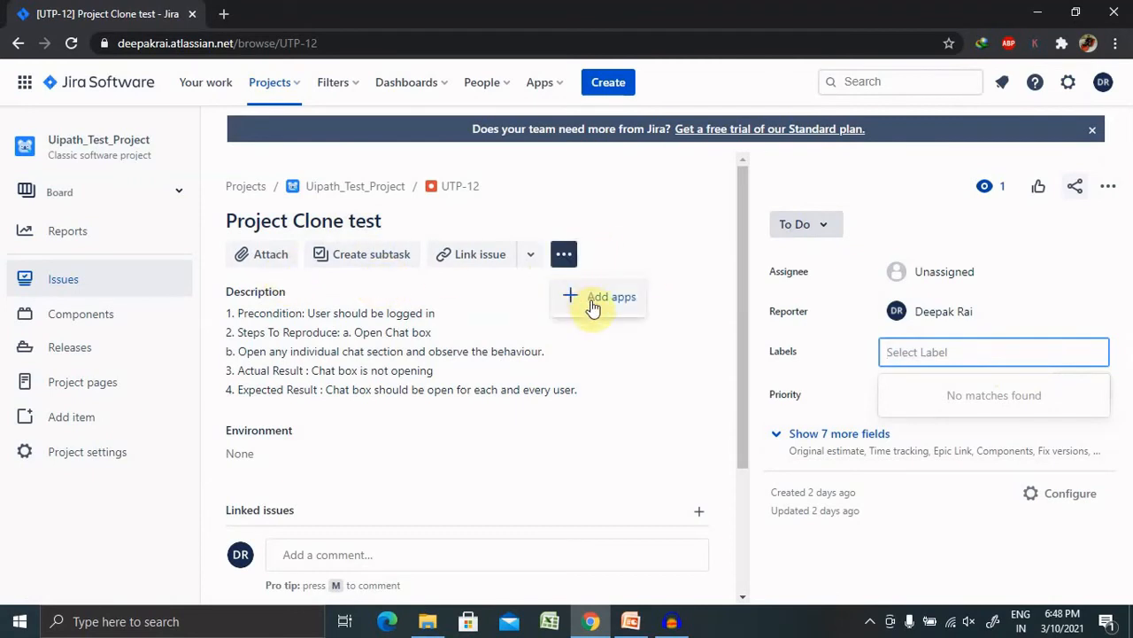
{"action": "mouse_move", "coordinate": [500, 294]}
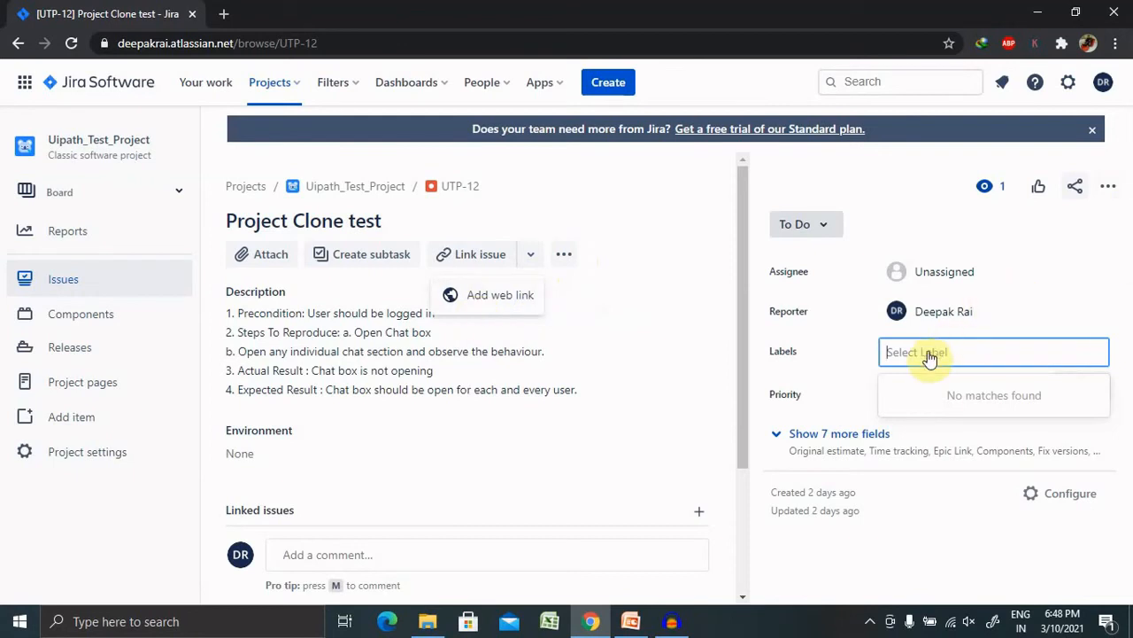
{"action": "mouse_move", "coordinate": [1036, 255]}
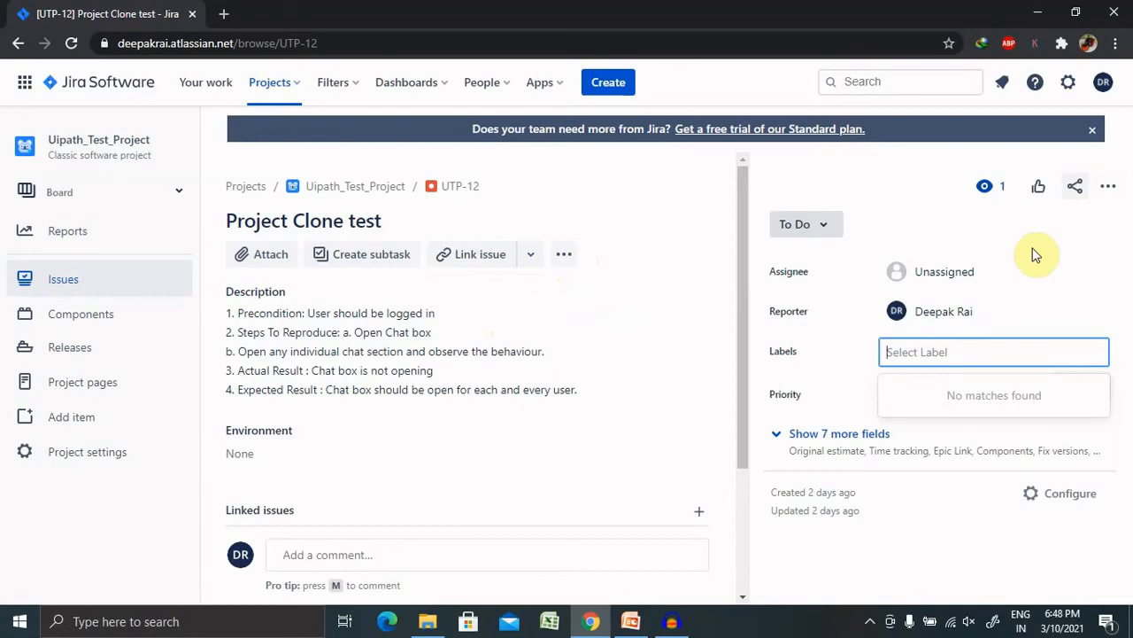
Step: Add two new labels, WTF and TEST, to UTP-12
{"action": "type", "text": "WTF"}
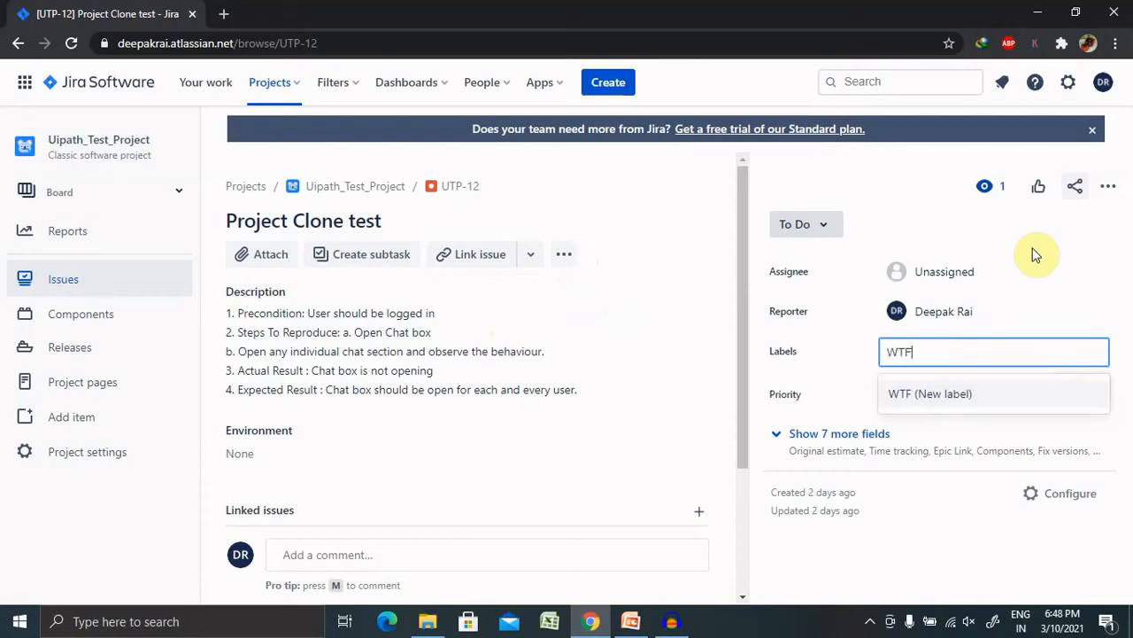
{"action": "left_click", "coordinate": [930, 393]}
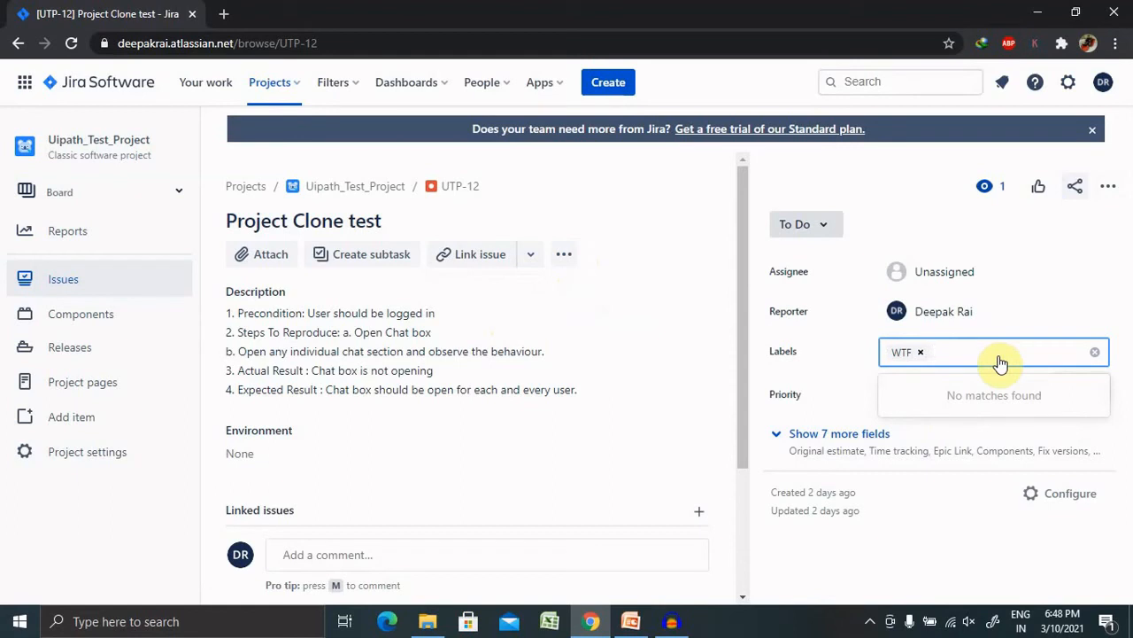
{"action": "type", "text": "T"}
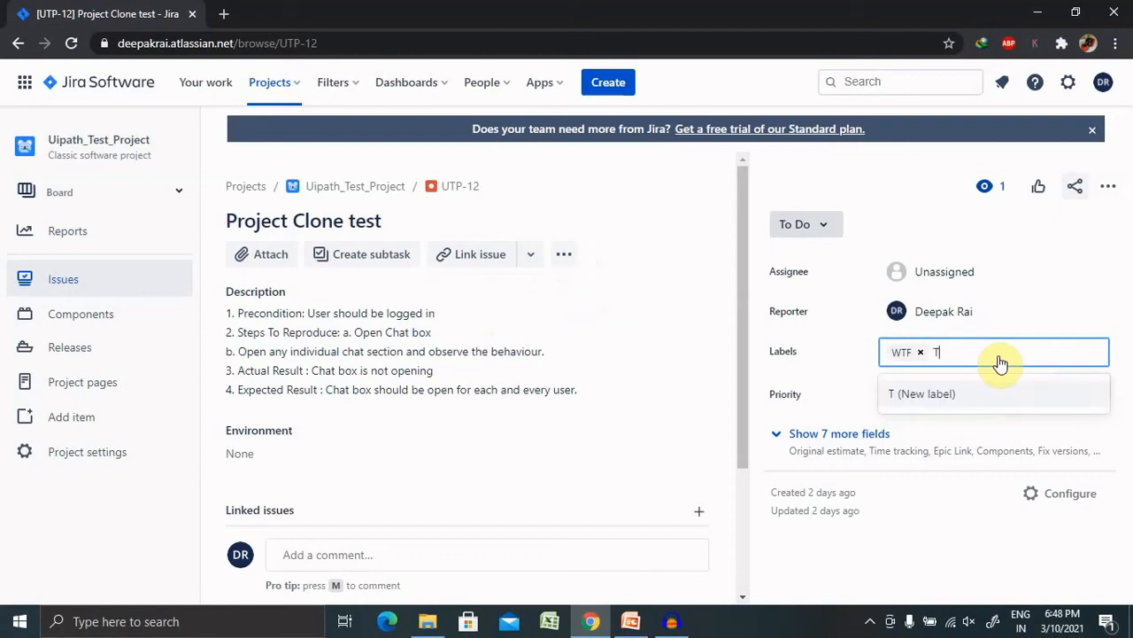
{"action": "type", "text": "EST"}
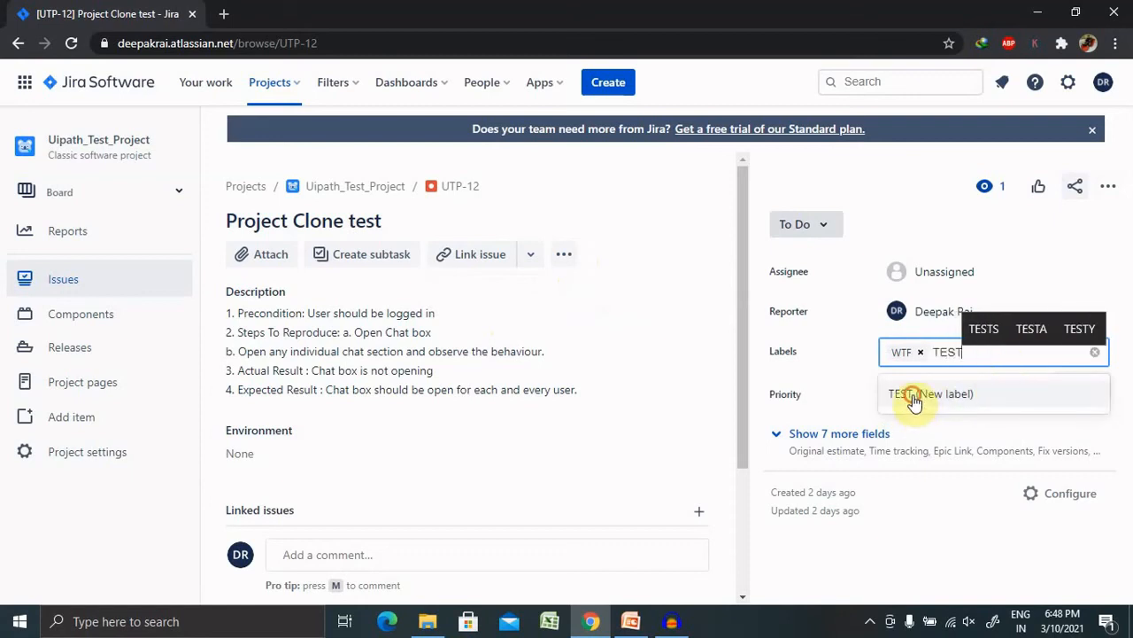
{"action": "left_click", "coordinate": [913, 393]}
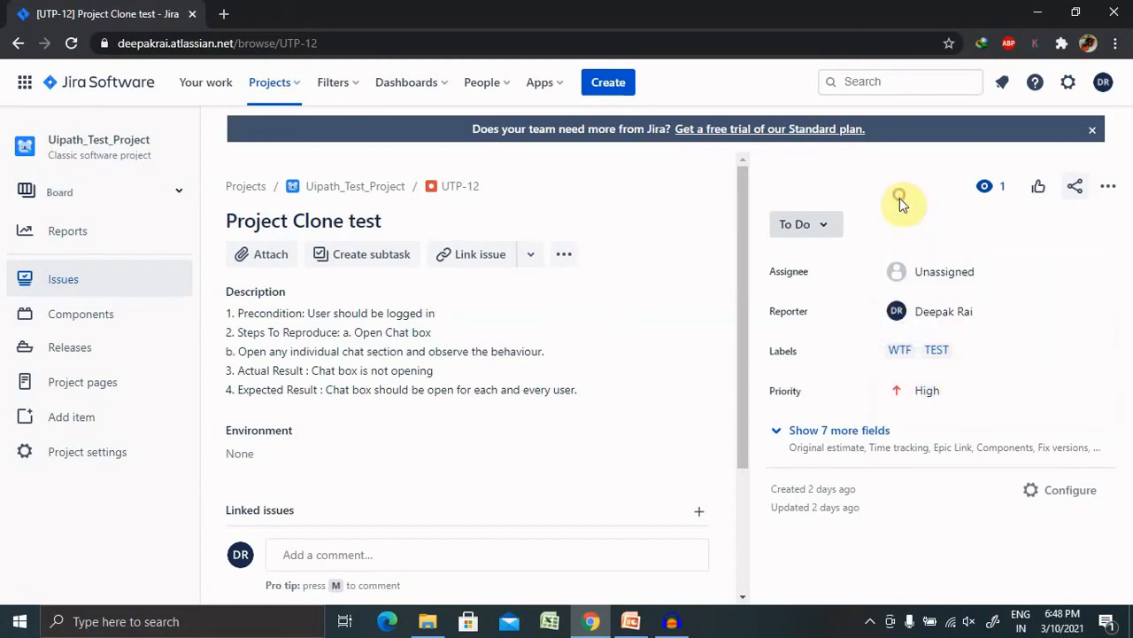
{"action": "mouse_move", "coordinate": [974, 361]}
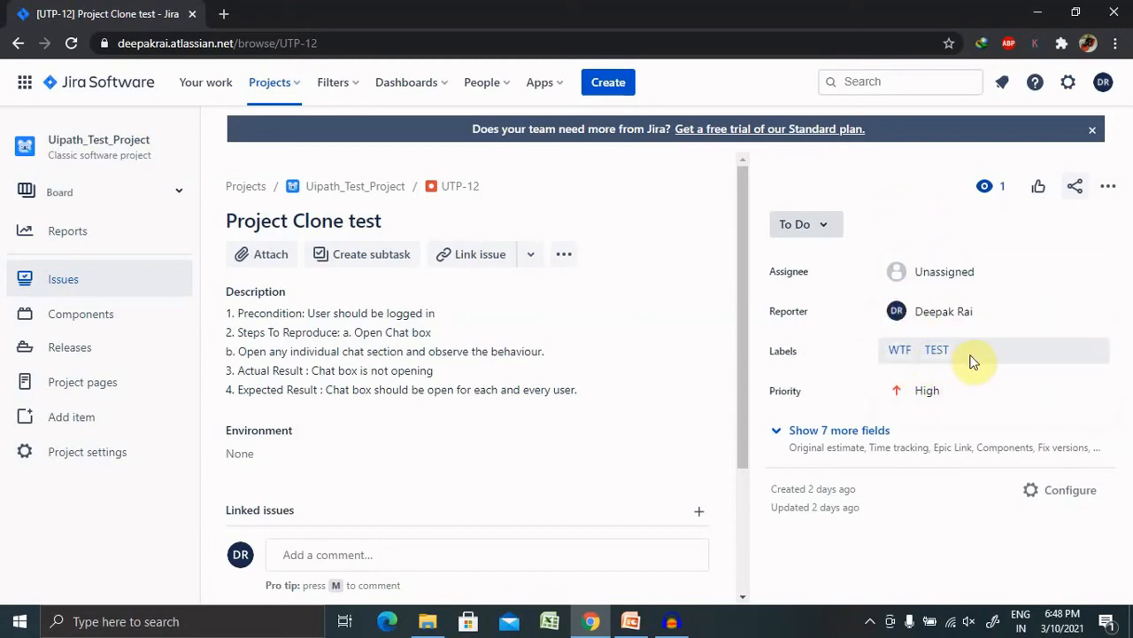
Step: Remove the TEST label from UTP-12, leaving only WTF
{"action": "left_click", "coordinate": [992, 351]}
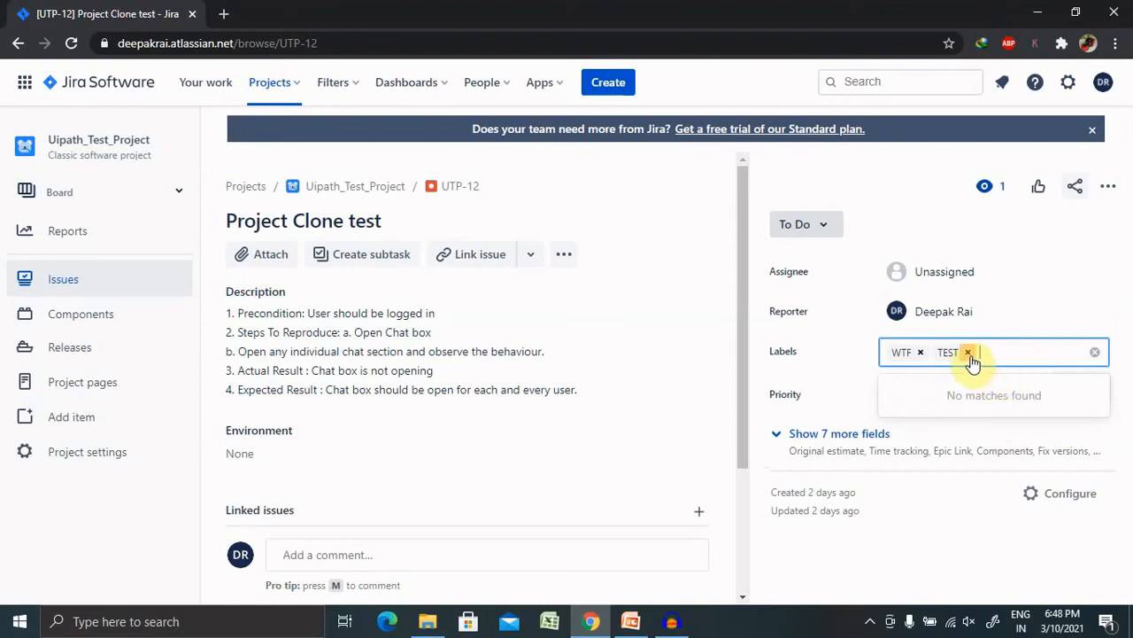
{"action": "left_click", "coordinate": [969, 351]}
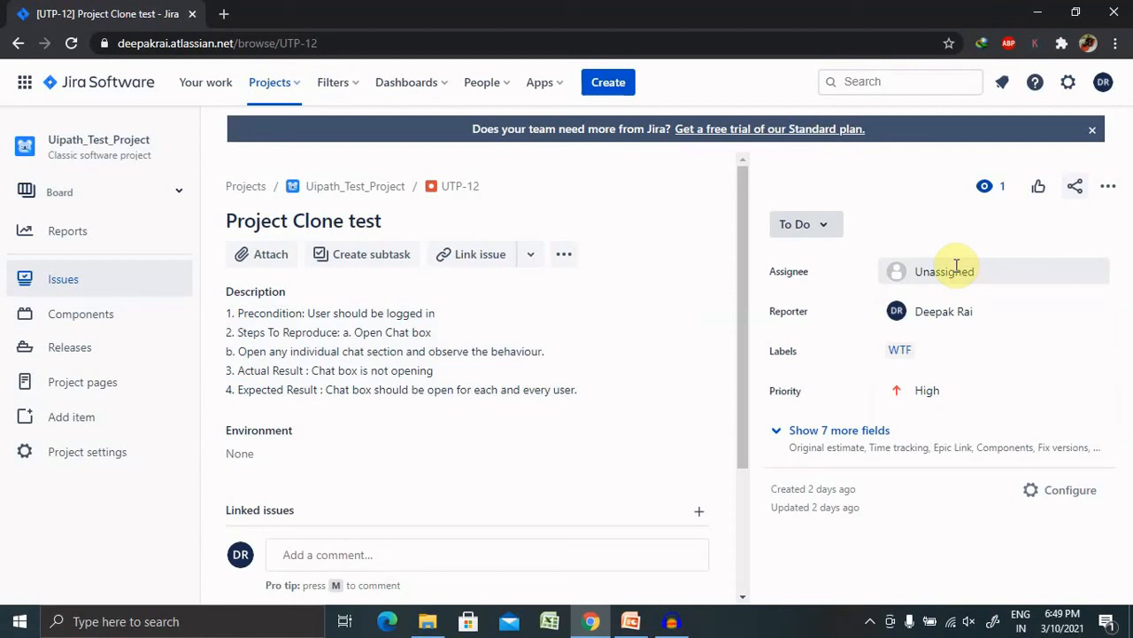
{"action": "mouse_move", "coordinate": [676, 602]}
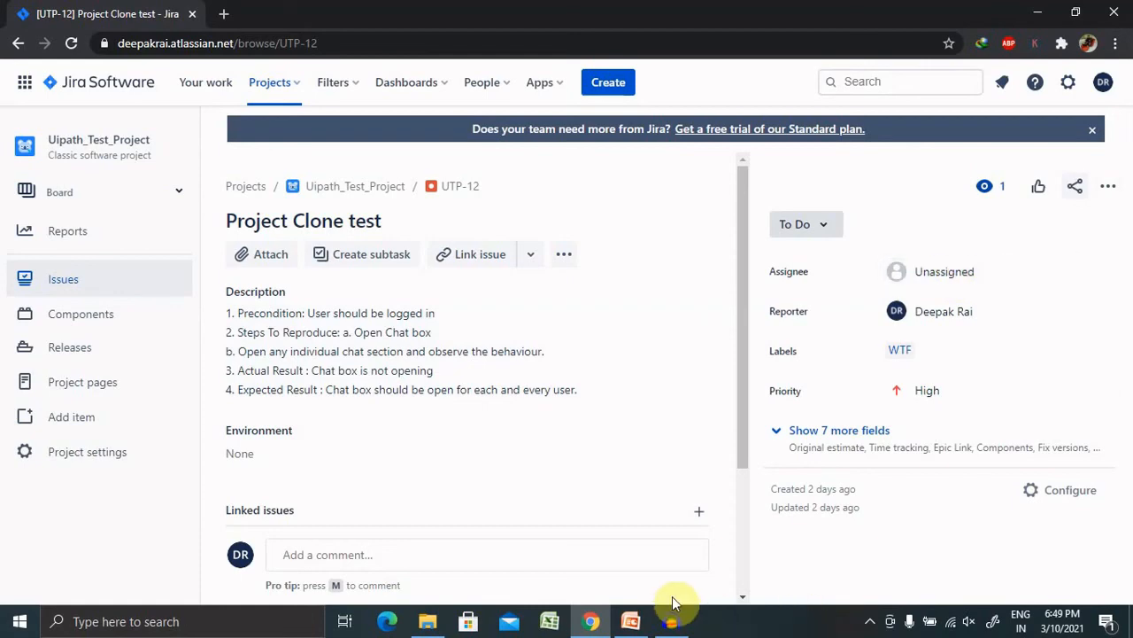
Step: Return to PowerPoint and show slide 3, Thank You
{"action": "left_click", "coordinate": [630, 620]}
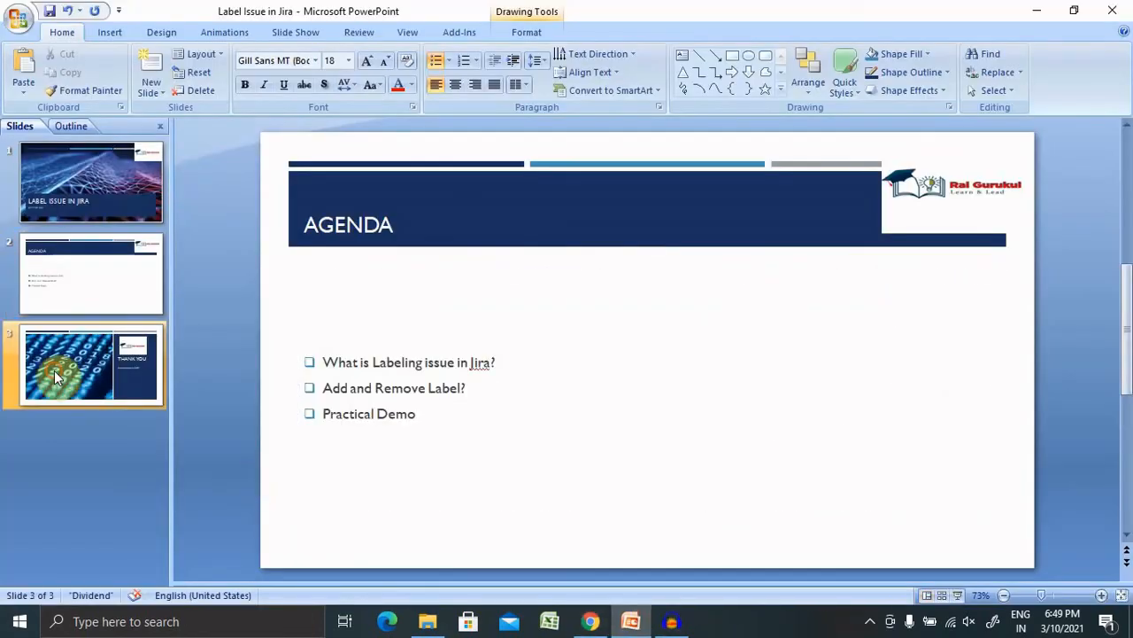
{"action": "left_click", "coordinate": [88, 363]}
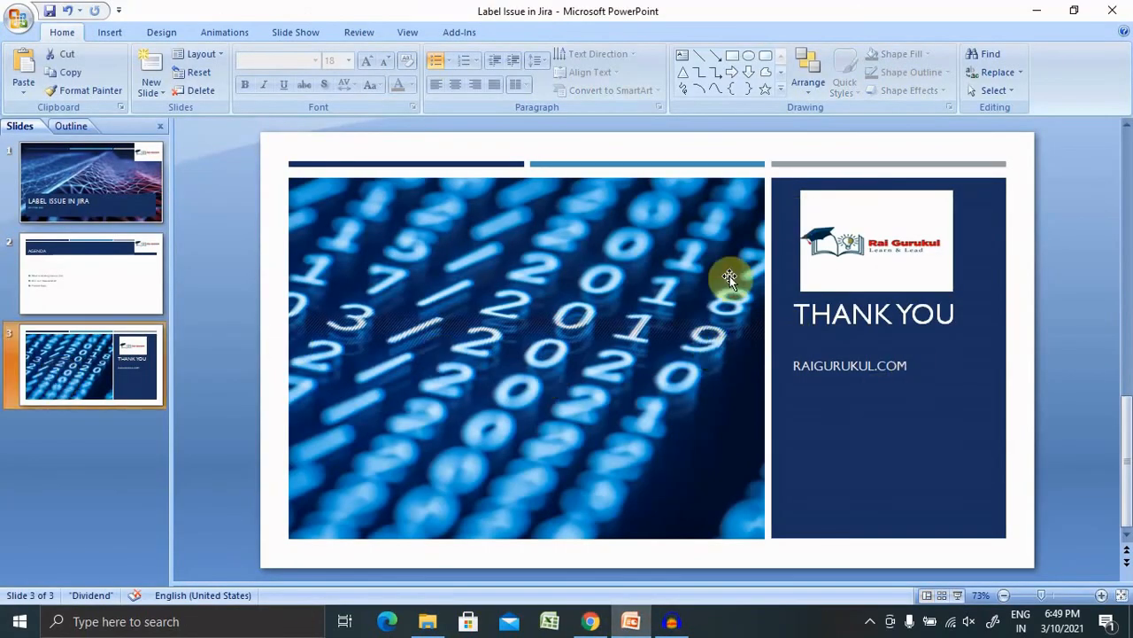